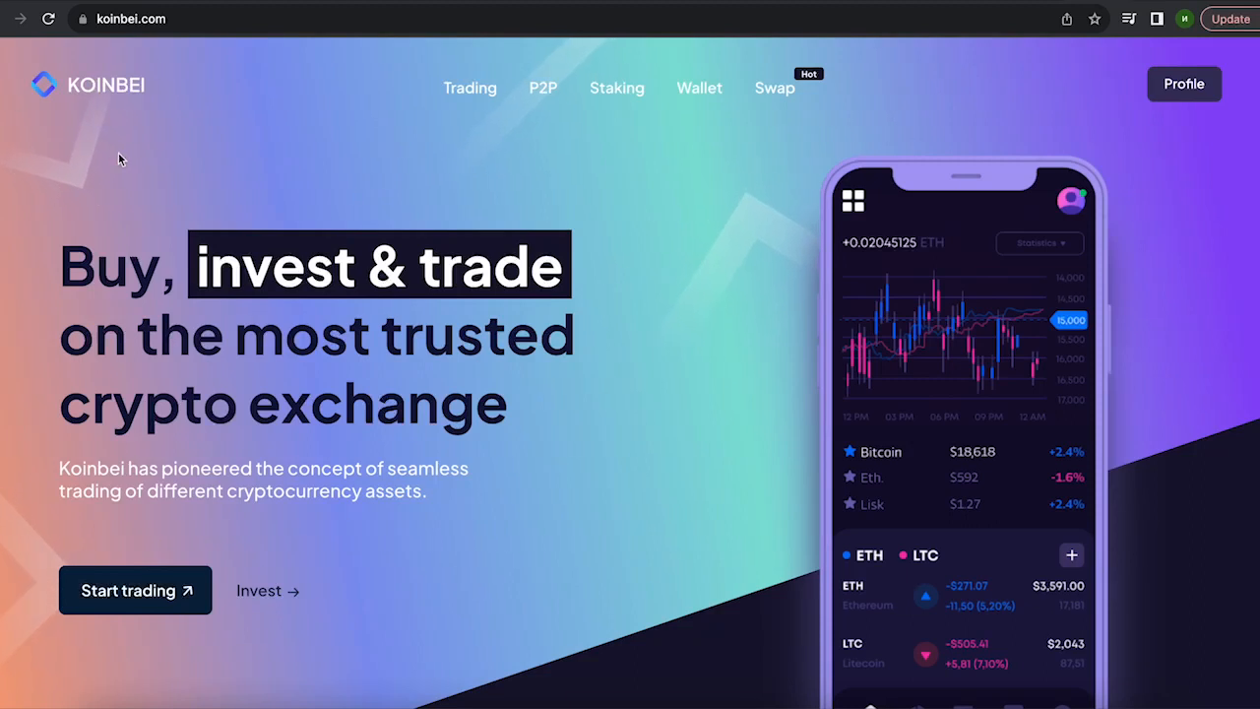
{"action": "mouse_move", "coordinate": [125, 139]}
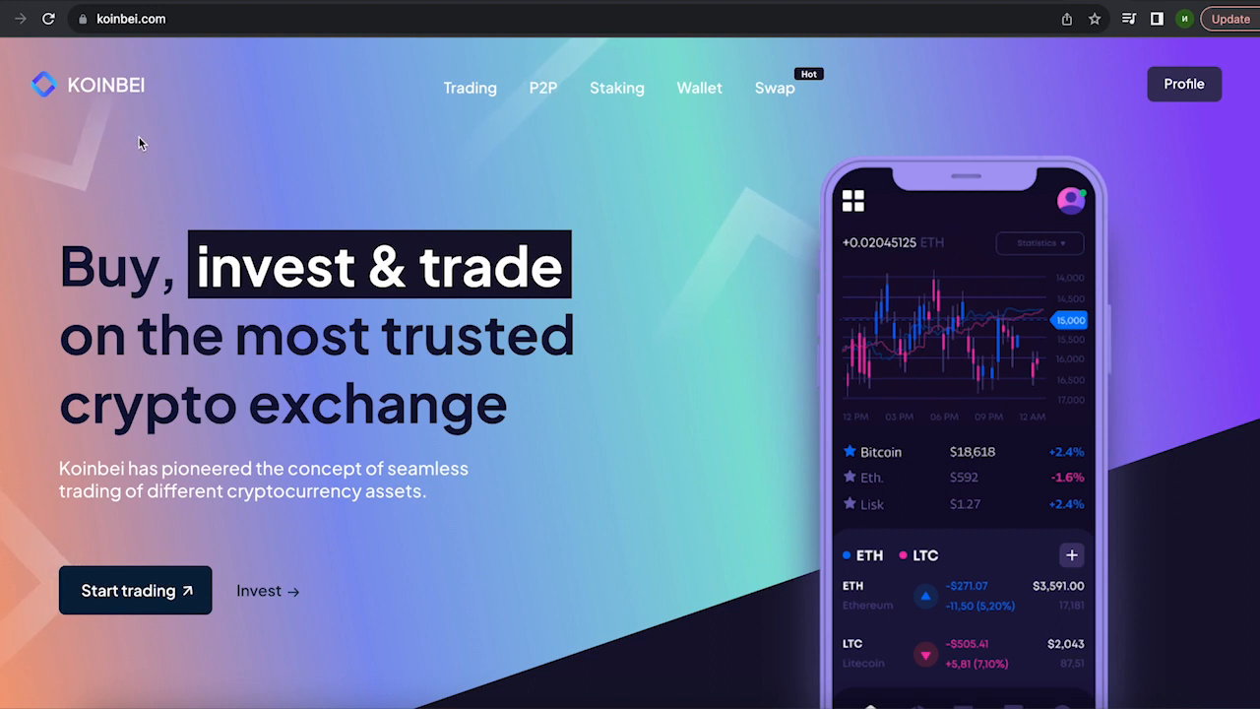
{"action": "mouse_move", "coordinate": [551, 167]}
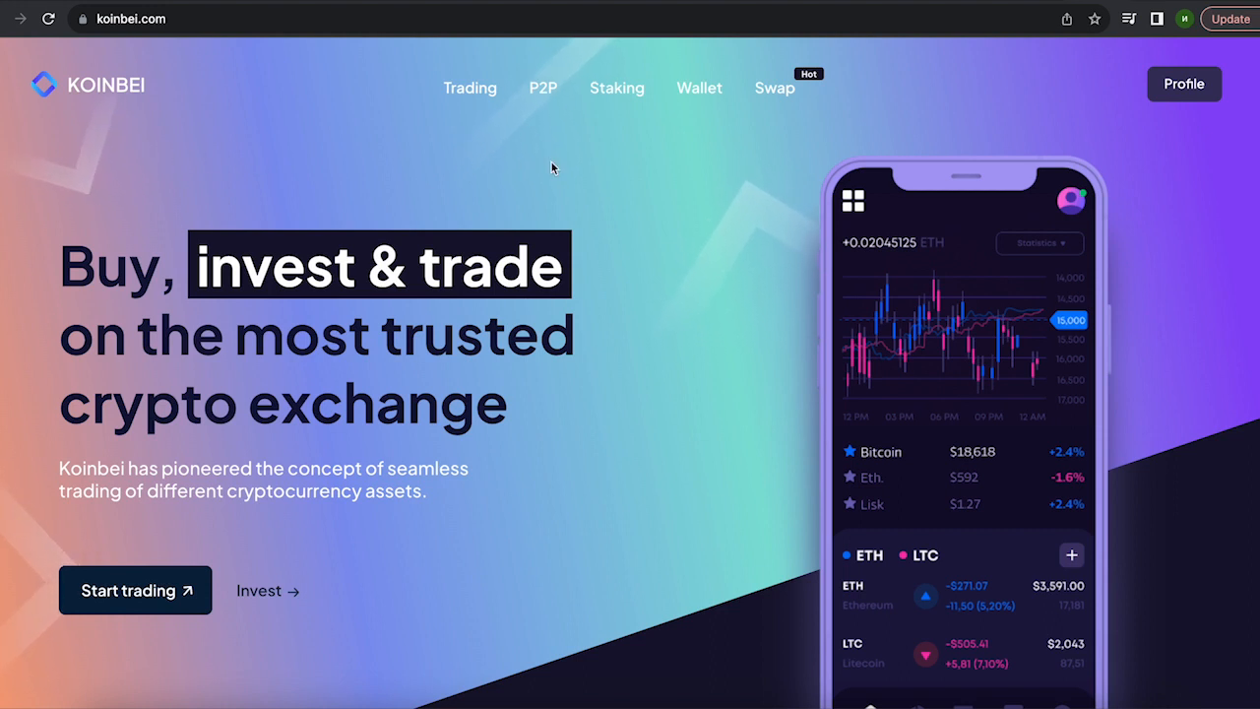
Open the ETH/USDT spot trading page from the Trading navigation.
{"action": "left_click", "coordinate": [470, 87]}
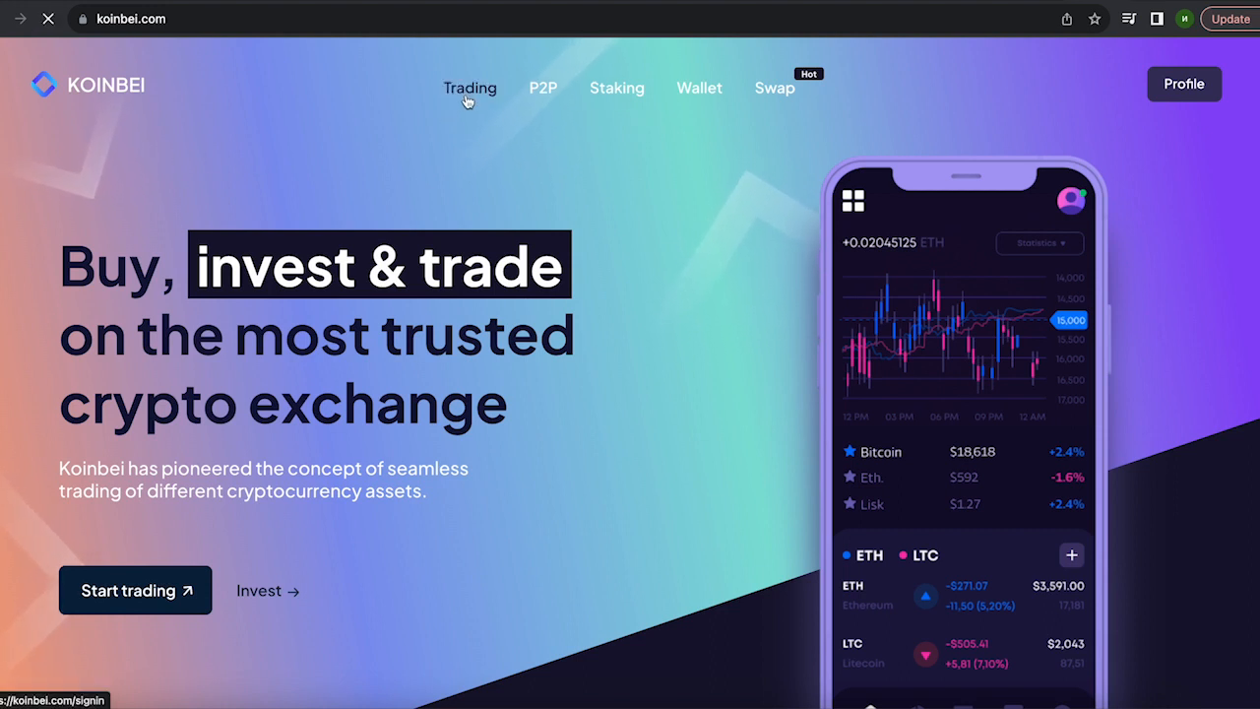
{"action": "left_click", "coordinate": [469, 88]}
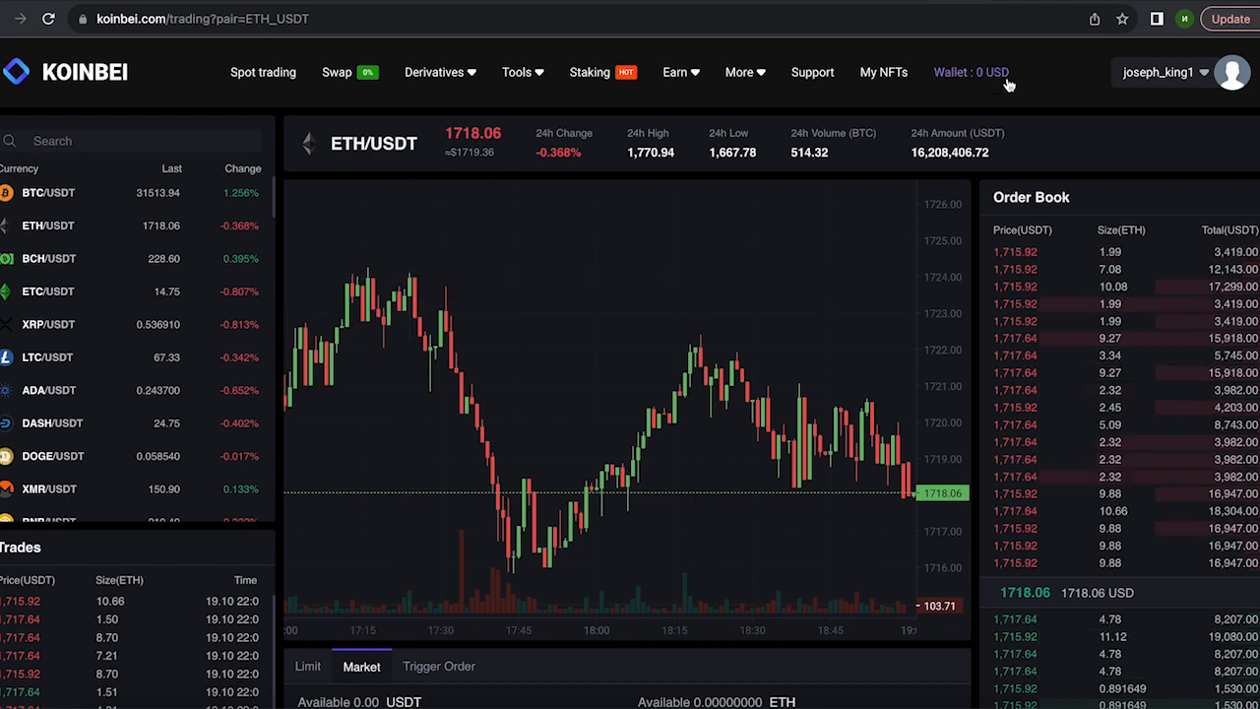
Show the Ethereum ETH deposit address from the wallet's Deposit form.
{"action": "left_click", "coordinate": [970, 72]}
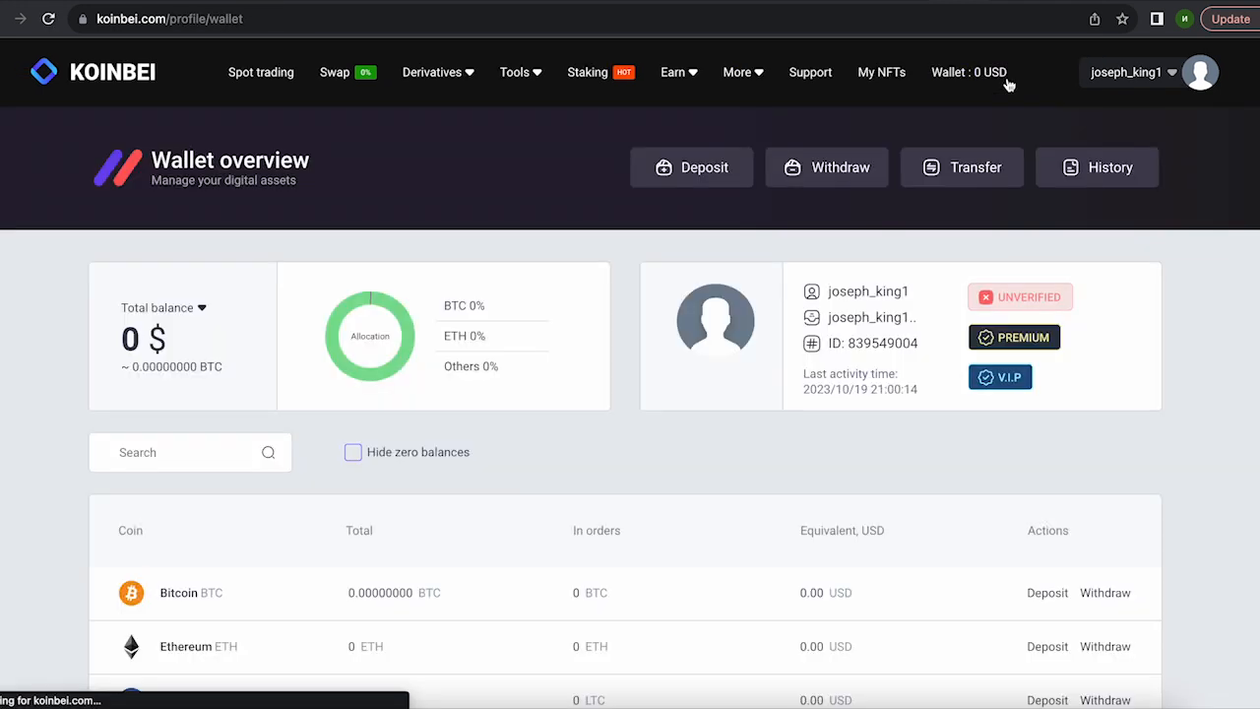
{"action": "left_click", "coordinate": [691, 167]}
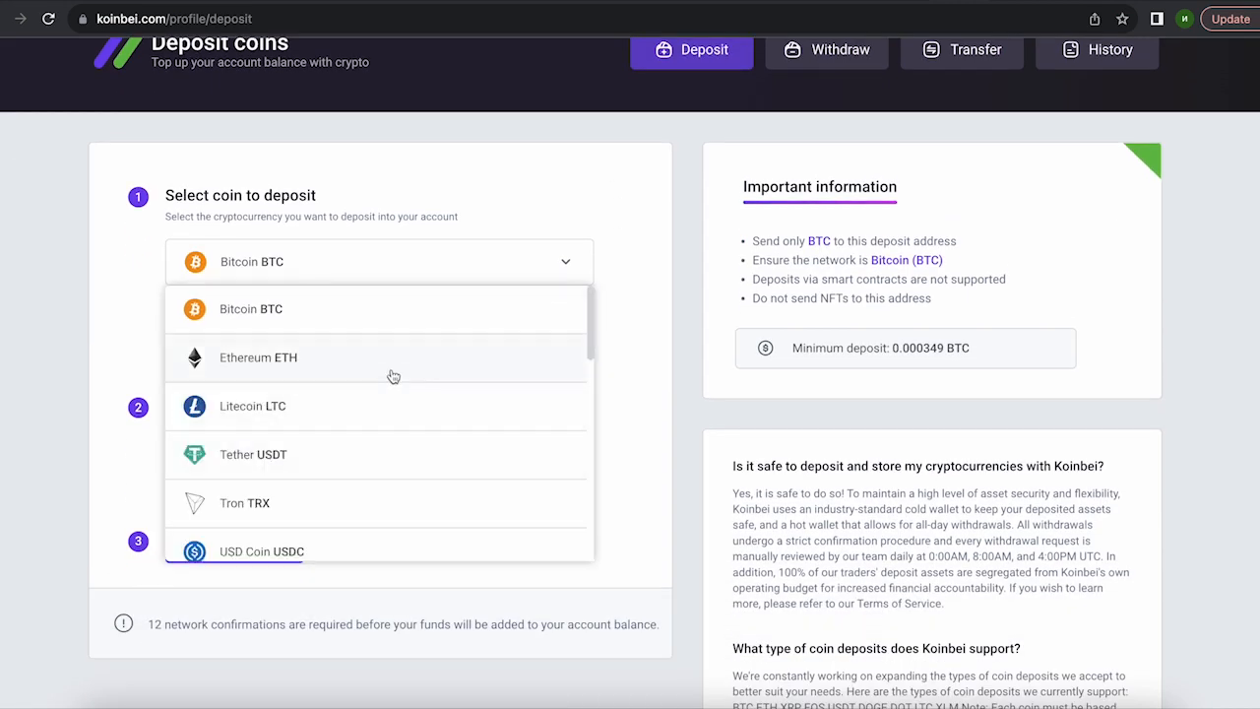
{"action": "left_click", "coordinate": [257, 357]}
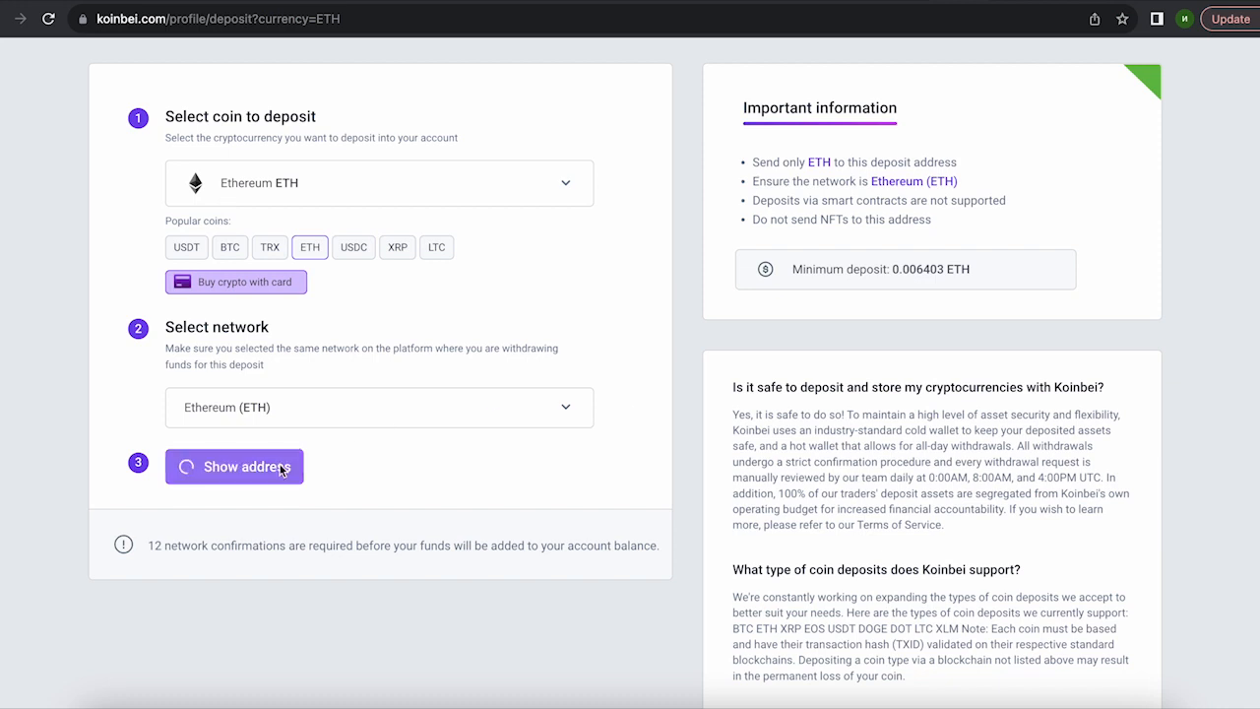
{"action": "left_click", "coordinate": [234, 466]}
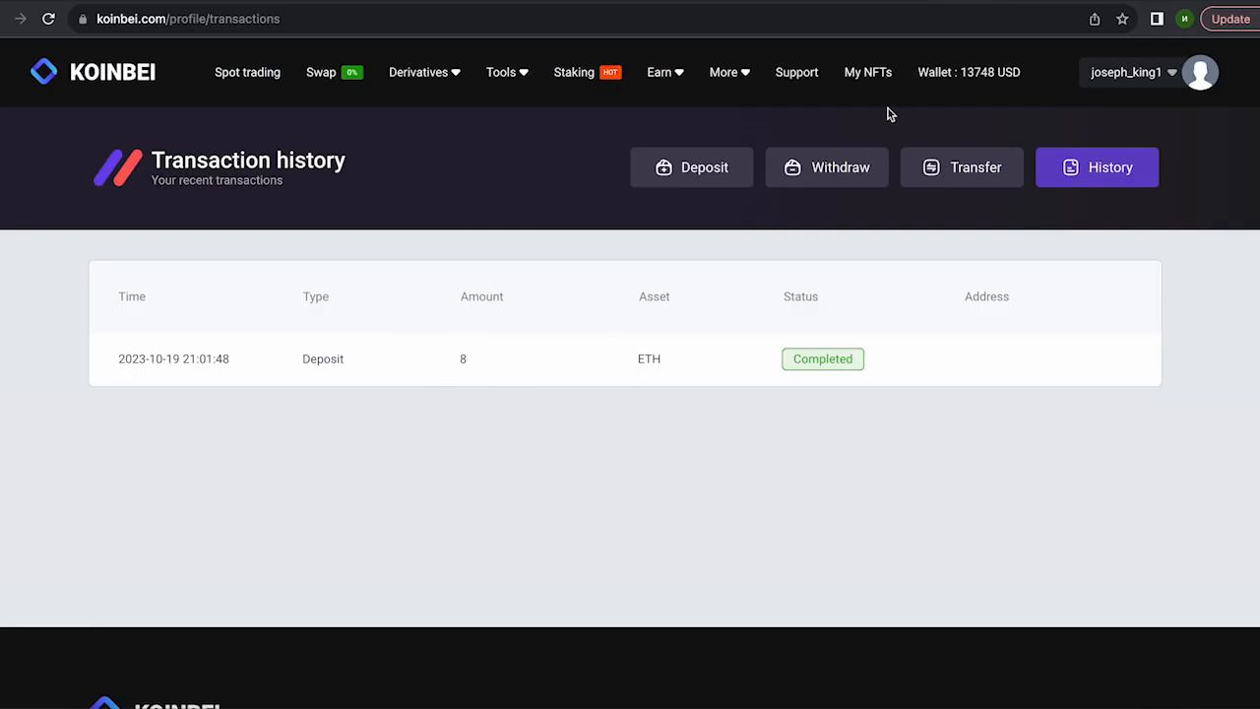
{"action": "mouse_move", "coordinate": [538, 140]}
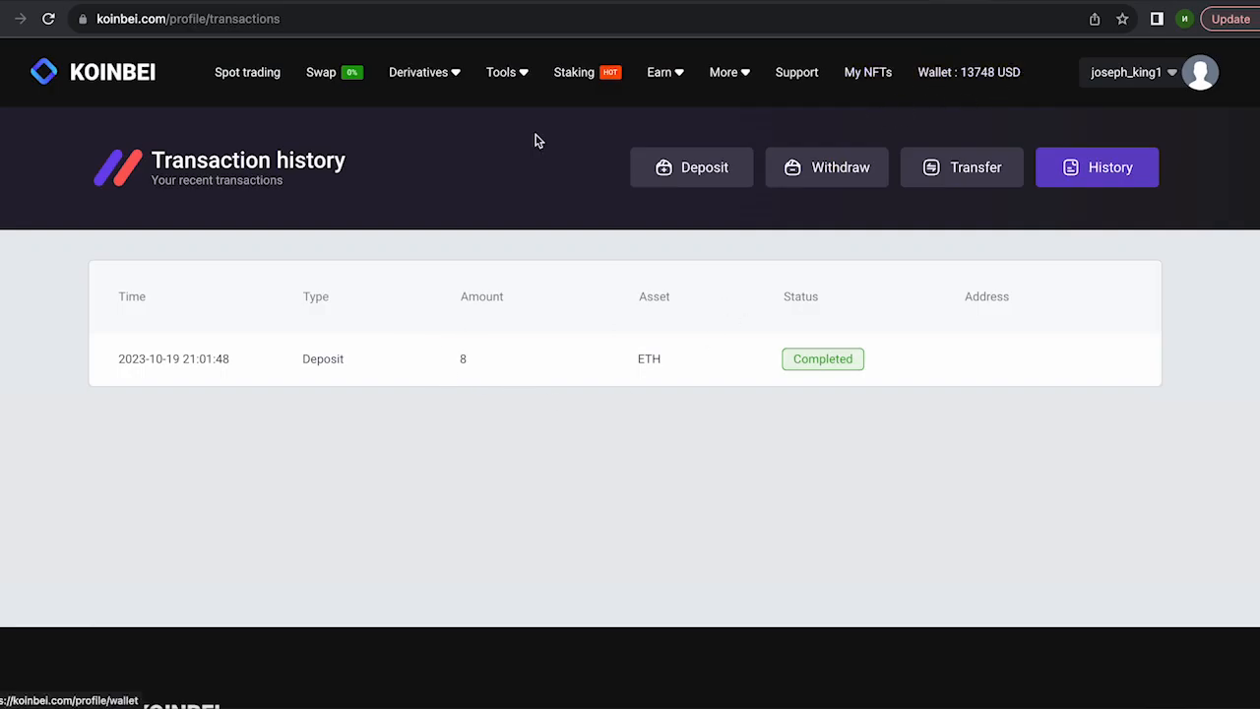
Market-sell all 8 ETH on ETH/USDT, then check the wallet overview.
{"action": "left_click", "coordinate": [247, 72]}
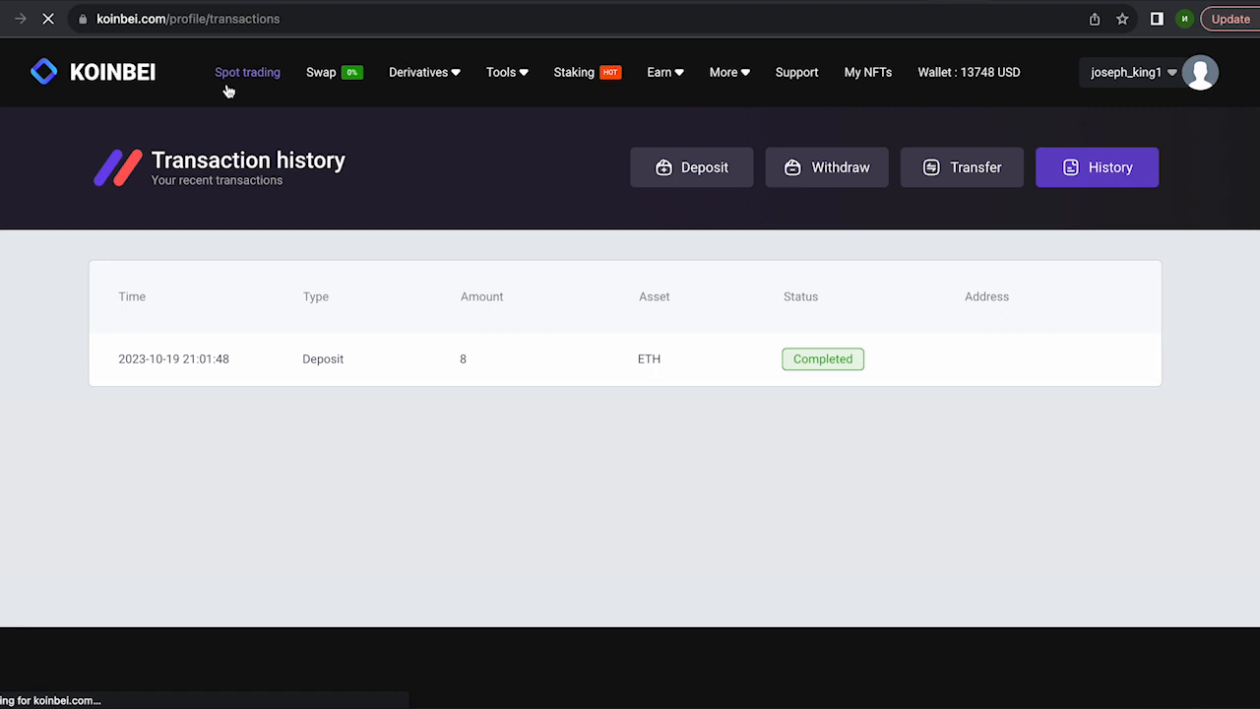
{"action": "left_click", "coordinate": [247, 72]}
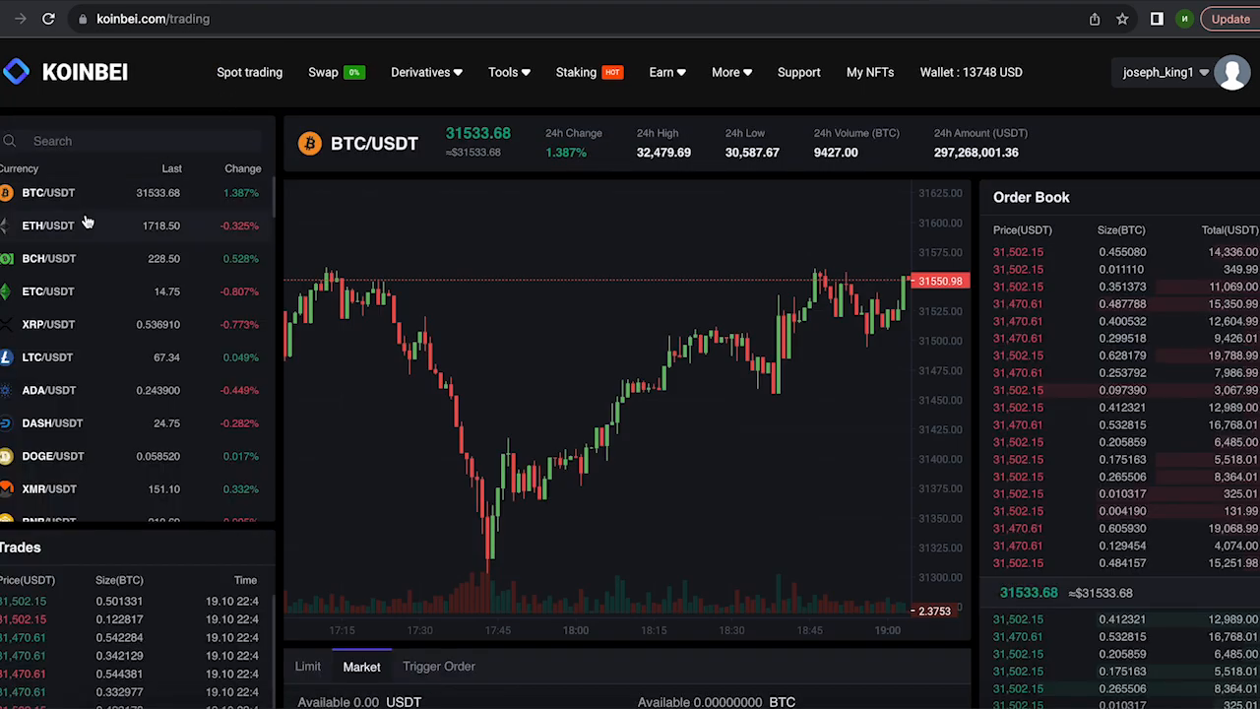
{"action": "left_click", "coordinate": [47, 224]}
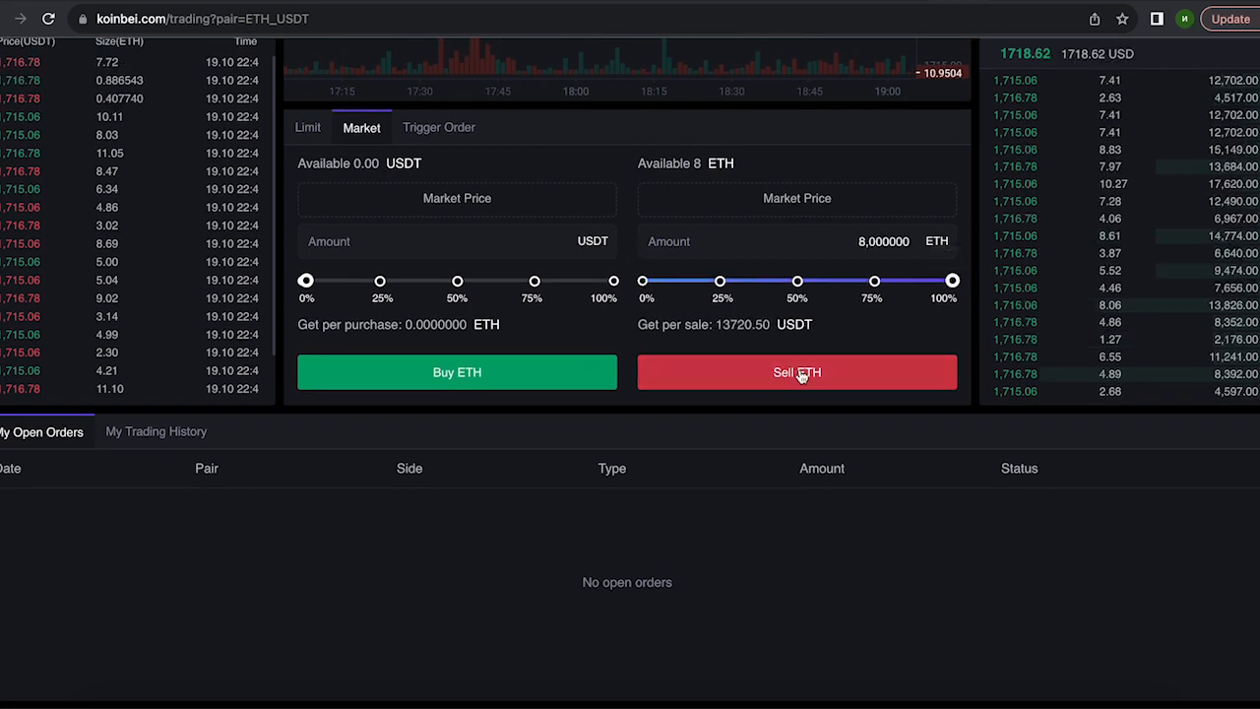
{"action": "left_click", "coordinate": [796, 372]}
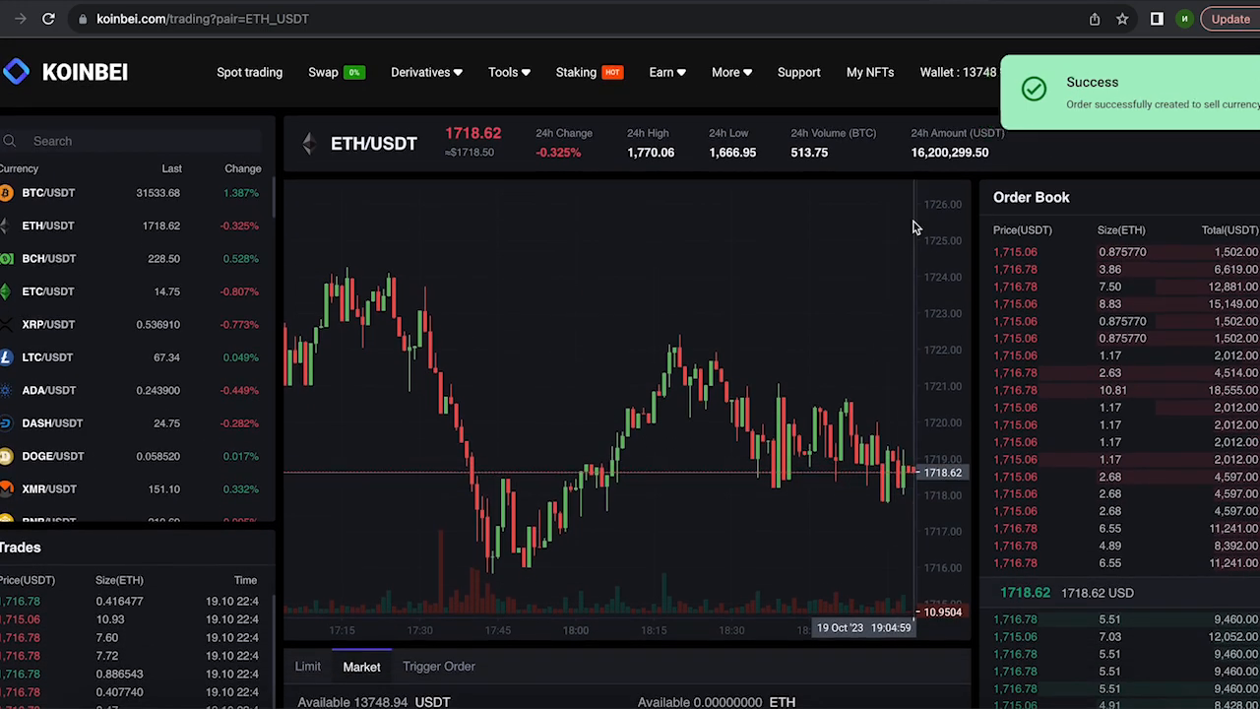
{"action": "left_click", "coordinate": [957, 72]}
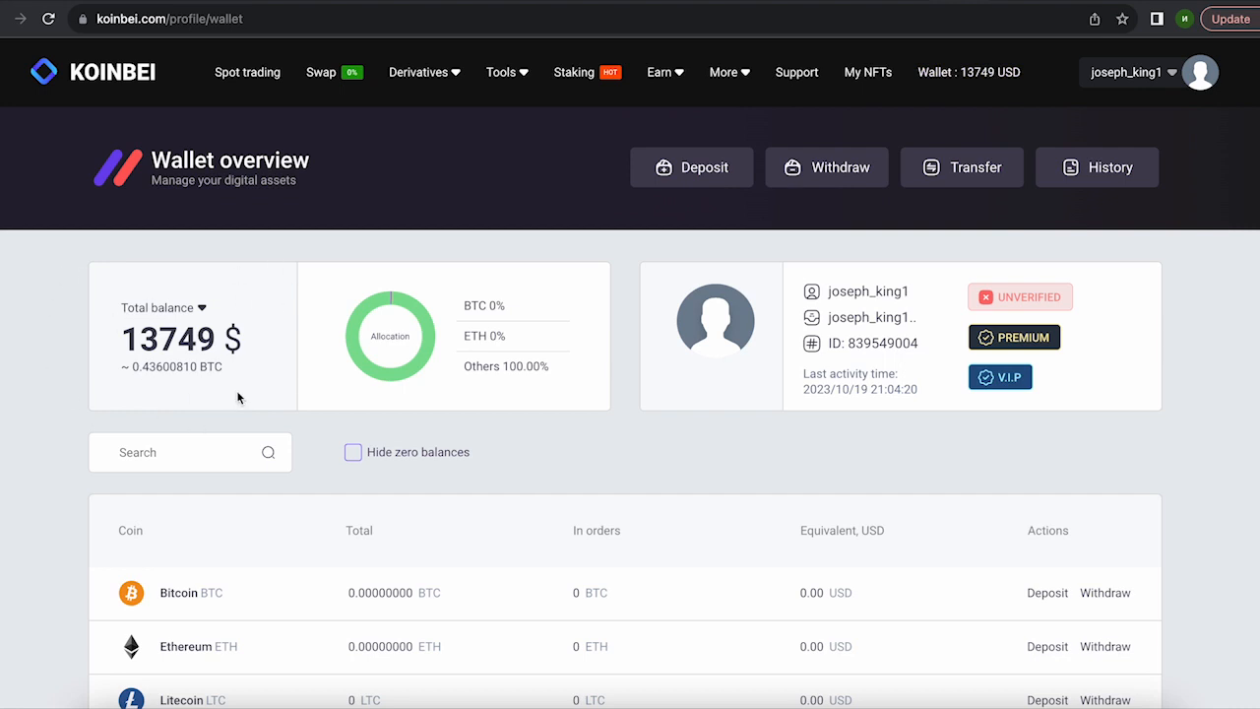
{"action": "mouse_move", "coordinate": [808, 245]}
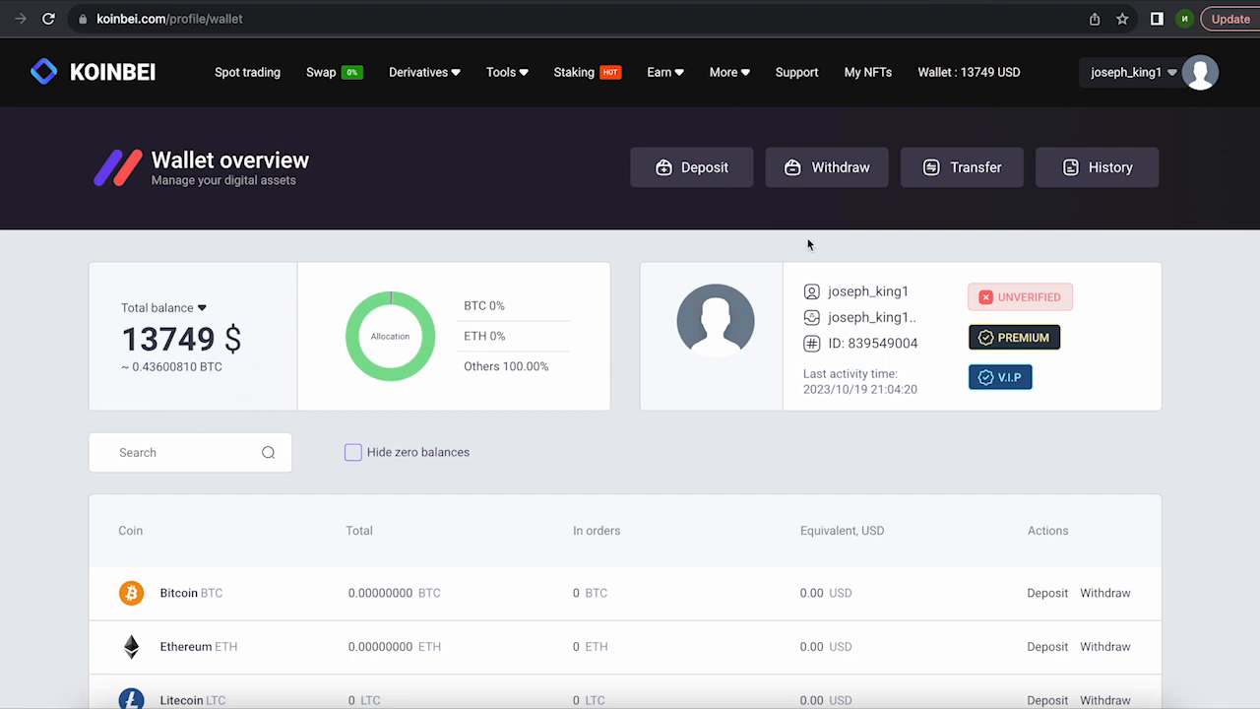
Withdraw the full 13747.94 USDT balance over TRC-20 and close the success summary.
{"action": "left_click", "coordinate": [826, 166]}
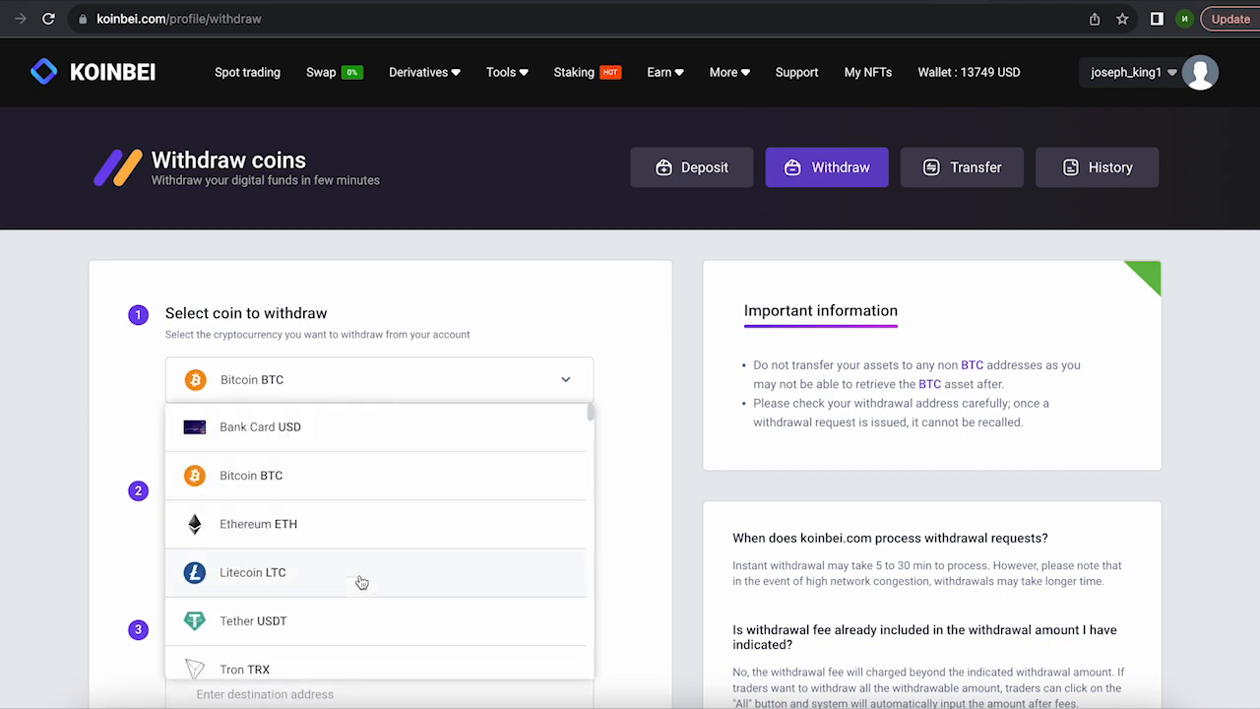
{"action": "left_click", "coordinate": [253, 620]}
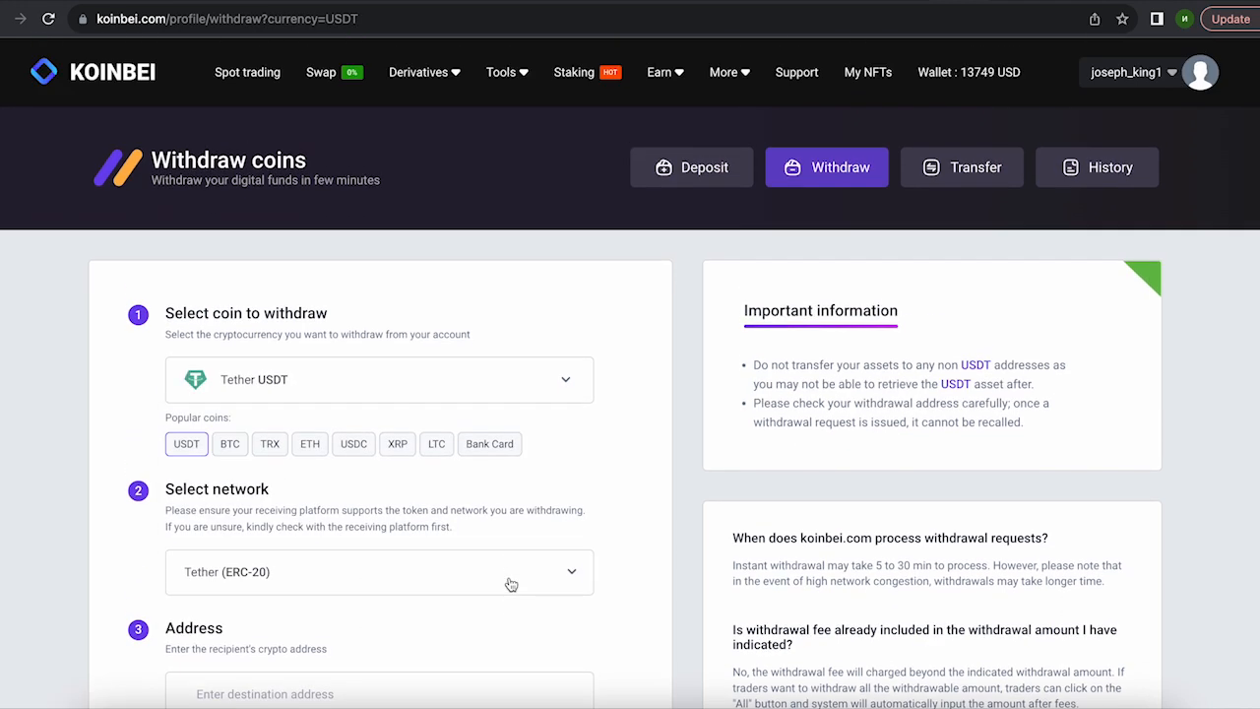
{"action": "scroll", "scroll_direction": "down", "scroll_amount": 3}
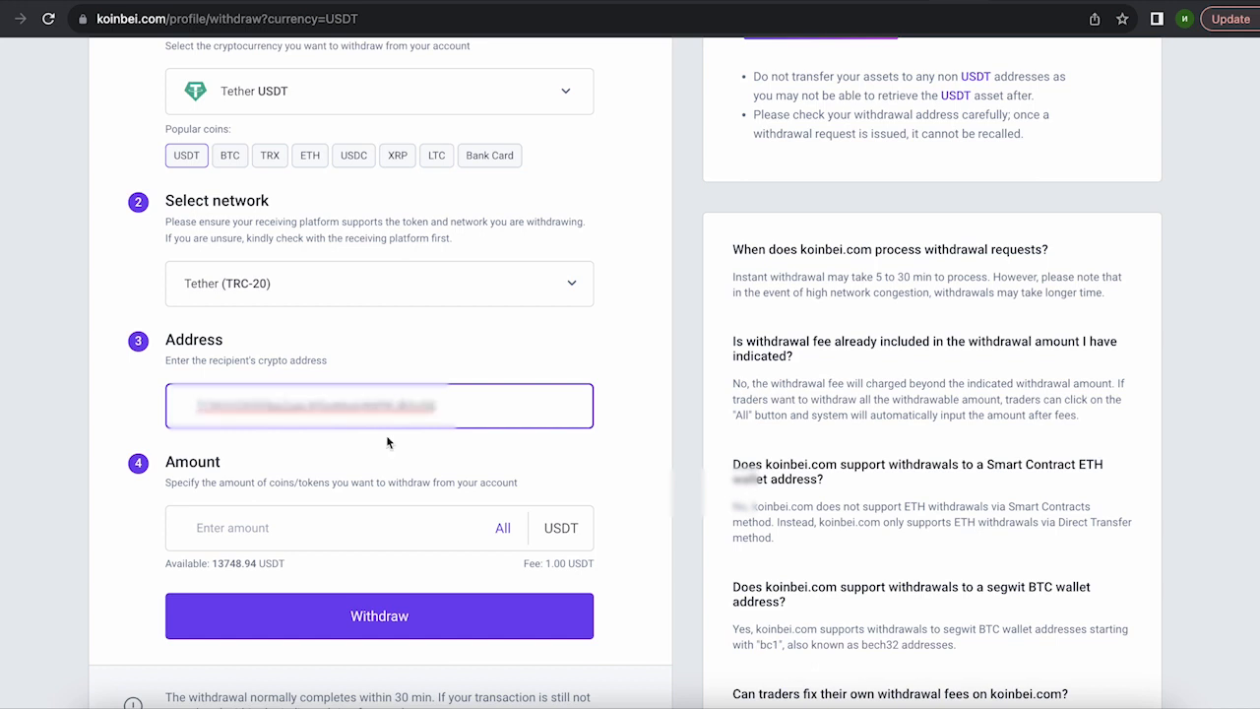
{"action": "left_click", "coordinate": [502, 528]}
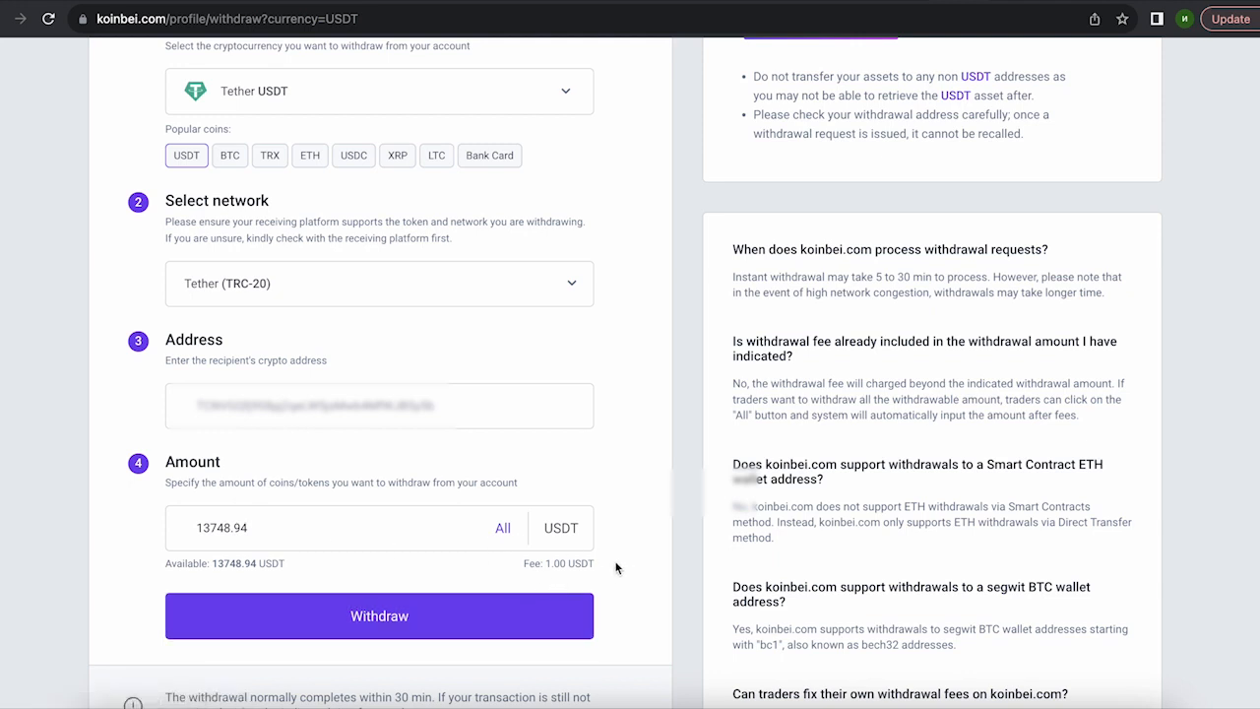
{"action": "mouse_move", "coordinate": [467, 615]}
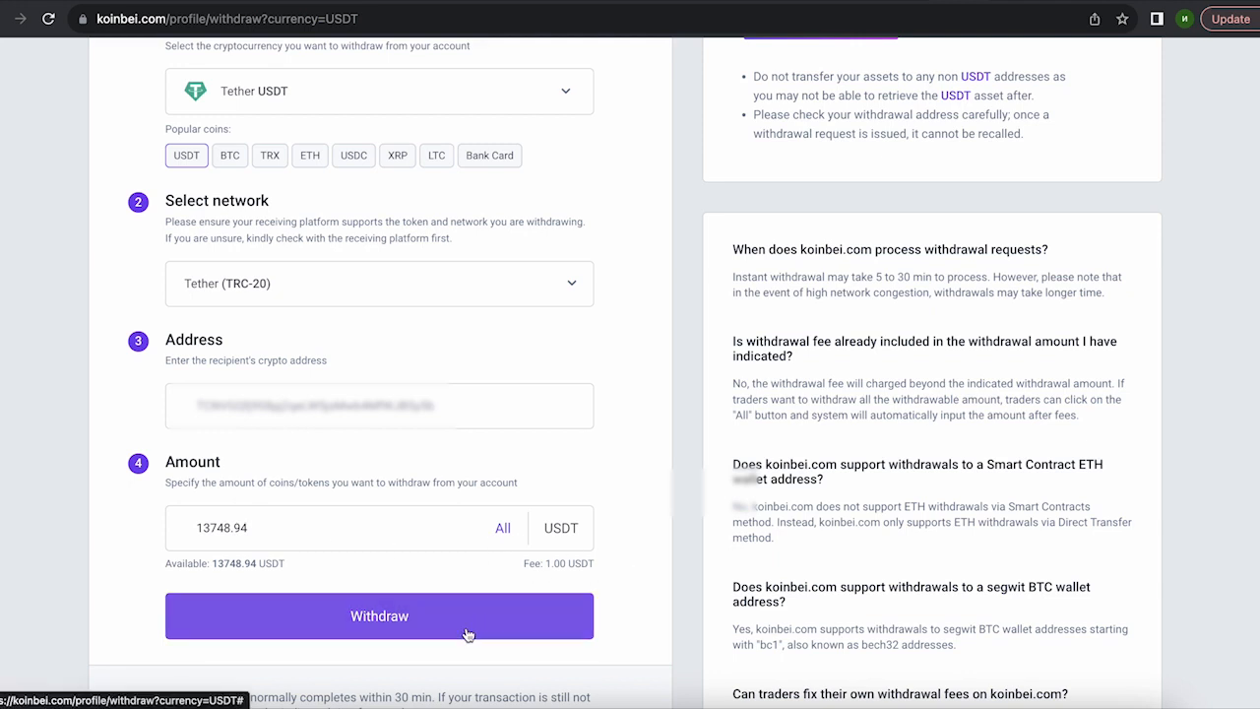
{"action": "left_click", "coordinate": [379, 616]}
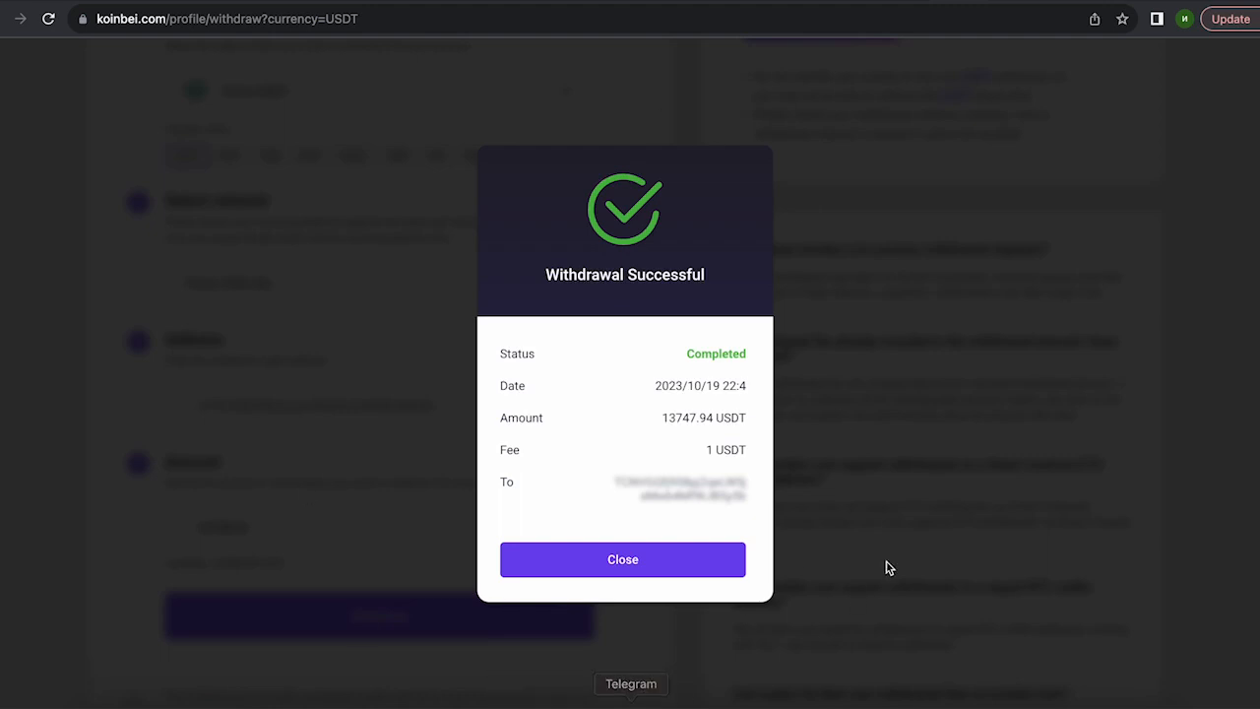
{"action": "mouse_move", "coordinate": [863, 575]}
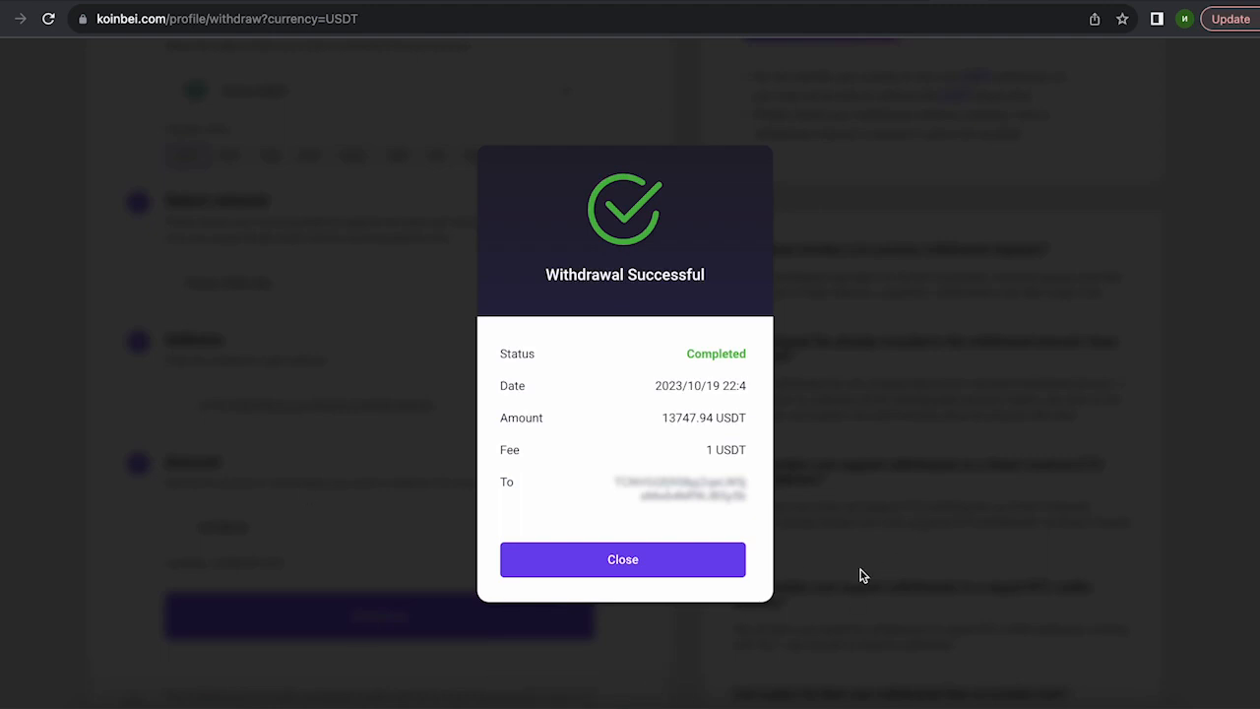
{"action": "left_click", "coordinate": [622, 559]}
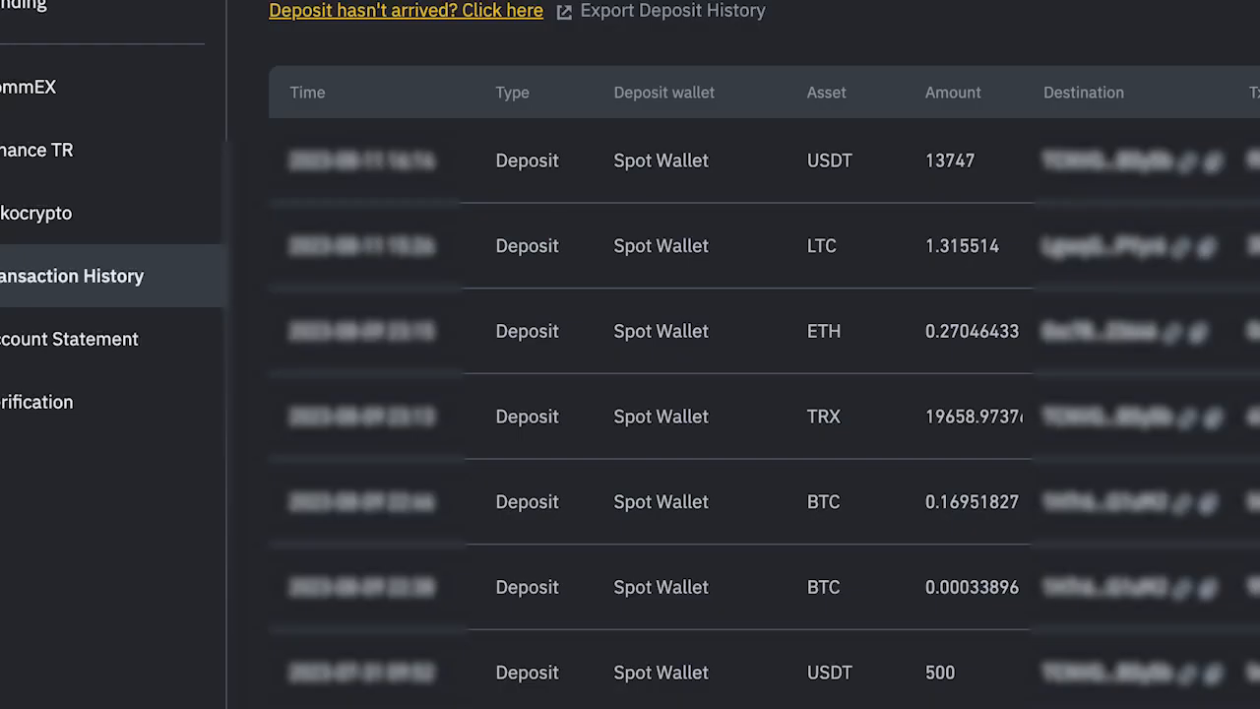